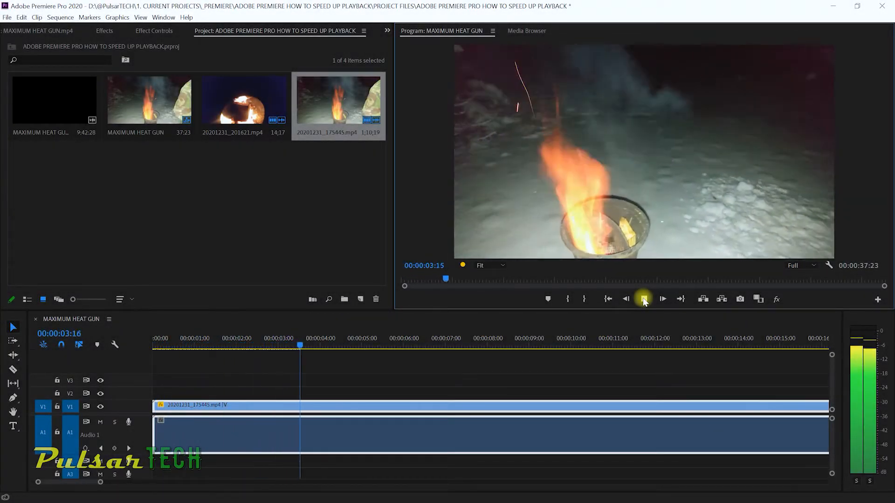
Work in the timeline area of the open project before changing panels
left_click(644, 299)
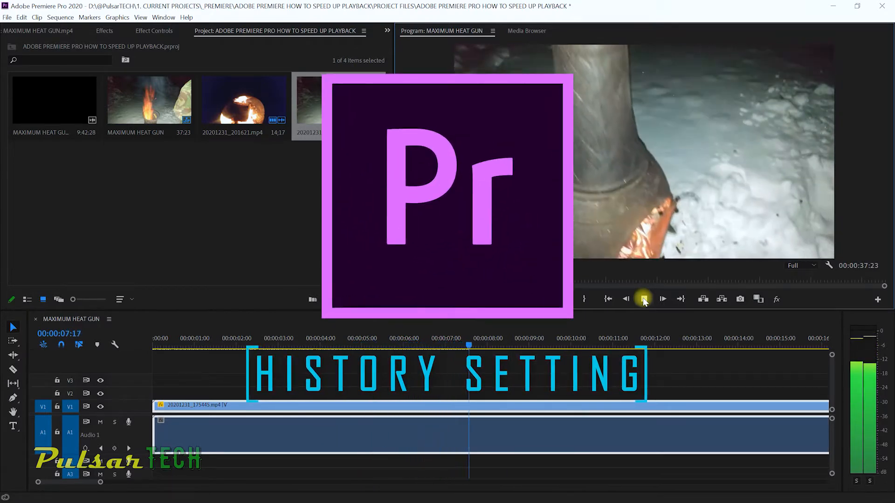
left_click(644, 299)
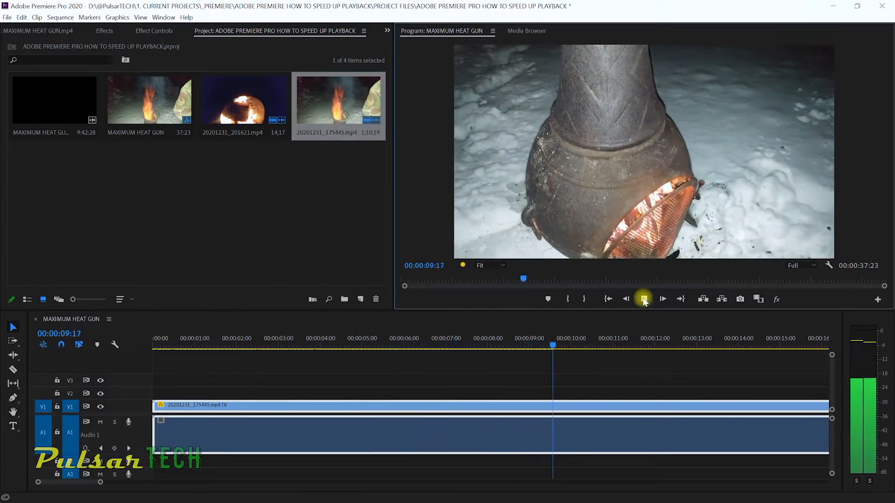
left_click(643, 299)
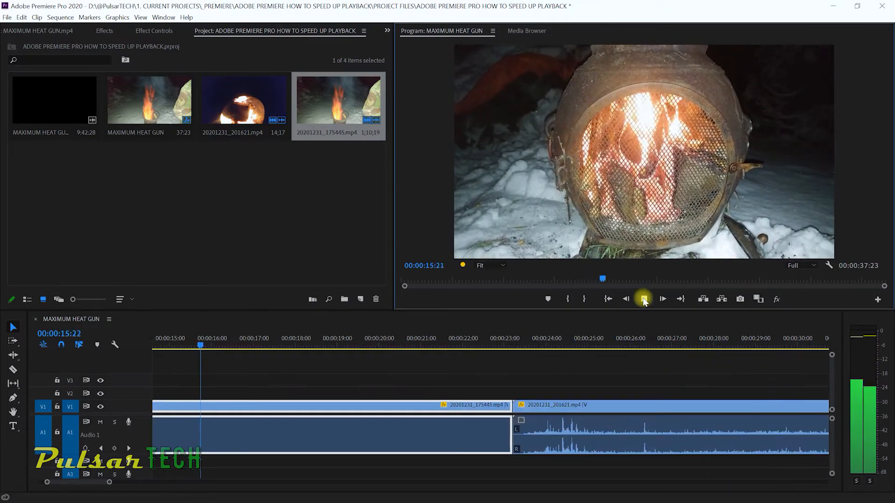
left_click(644, 299)
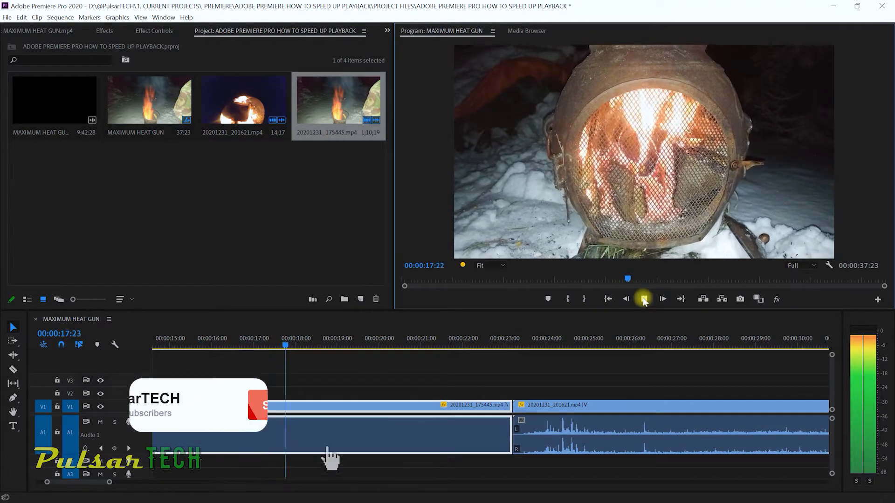
left_click(643, 300)
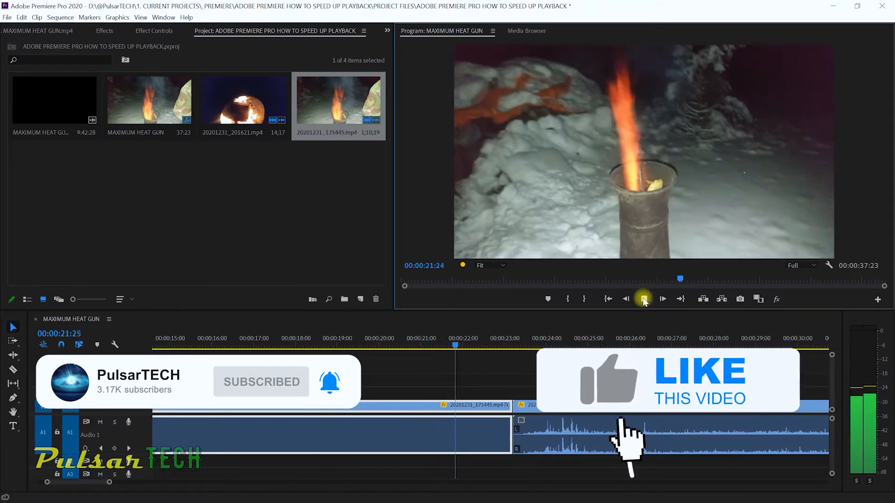
left_click(644, 300)
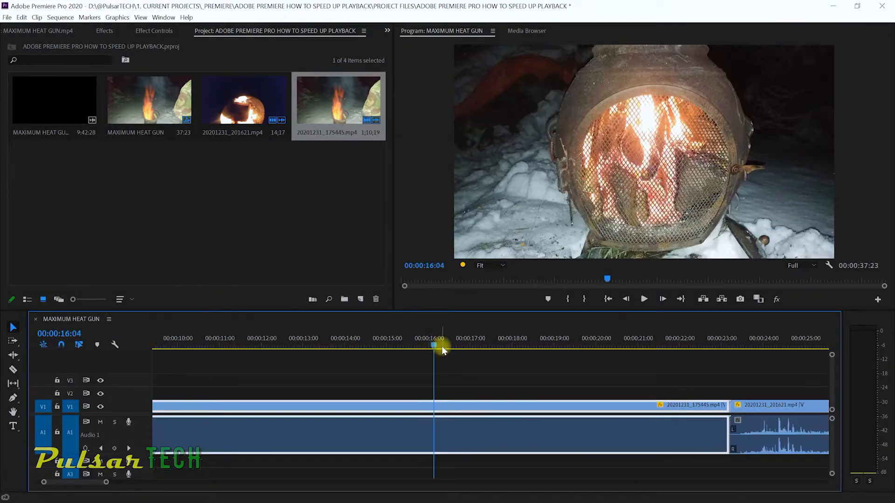
left_click_drag(433, 347, 446, 347)
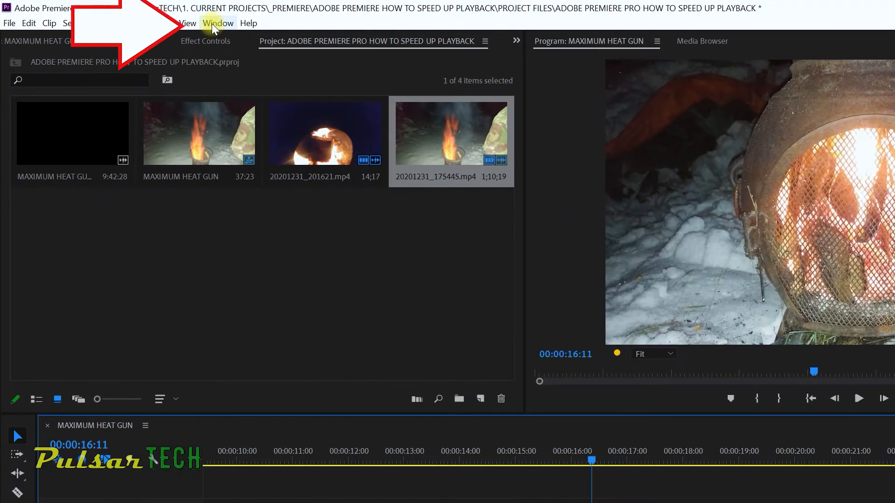
Show the History panel from the Window menu, listing the project's past edit steps
left_click(218, 22)
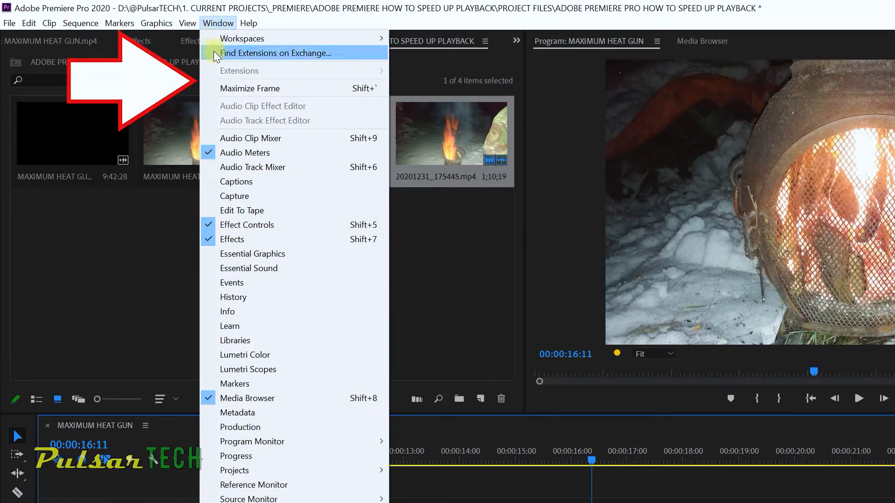
mouse_move(233, 297)
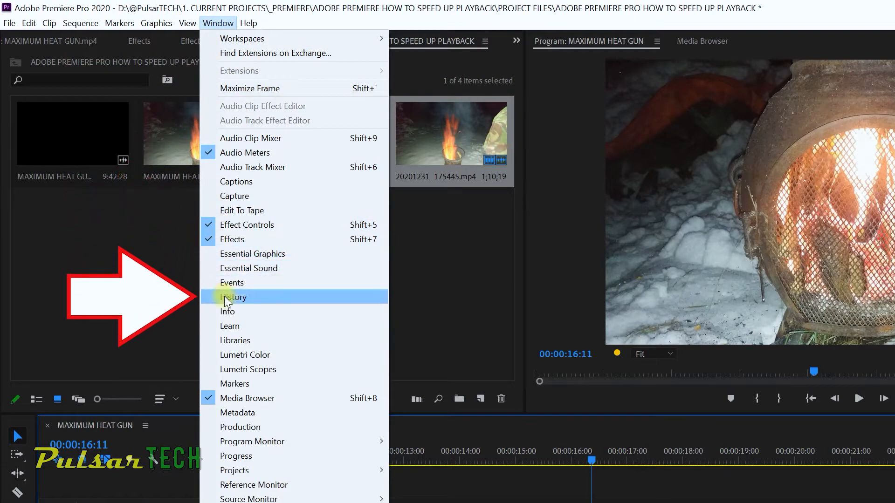
left_click(233, 298)
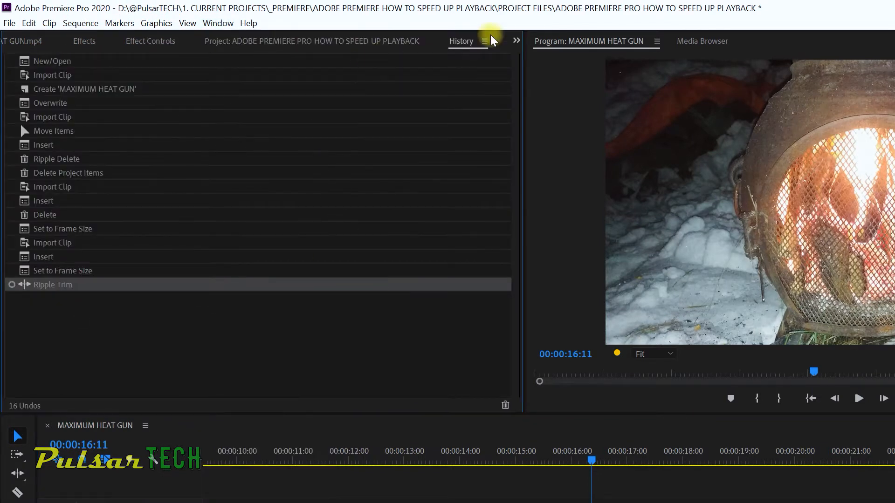
mouse_move(463, 46)
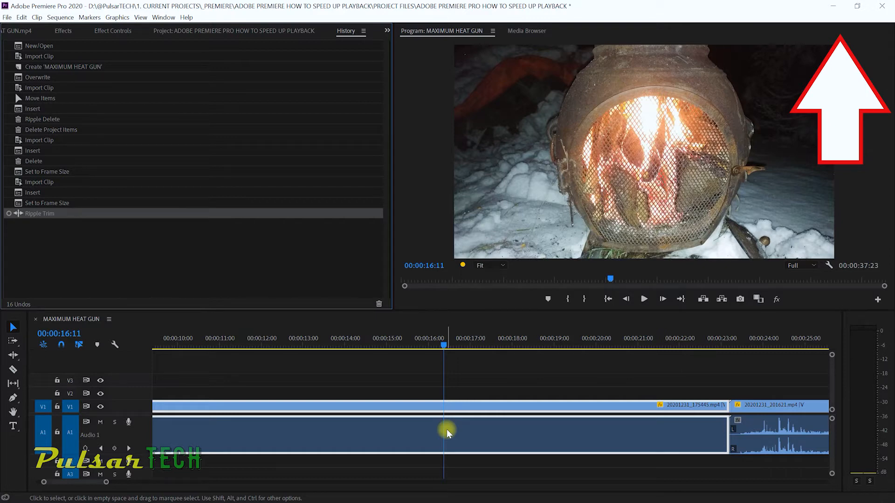
mouse_move(62, 244)
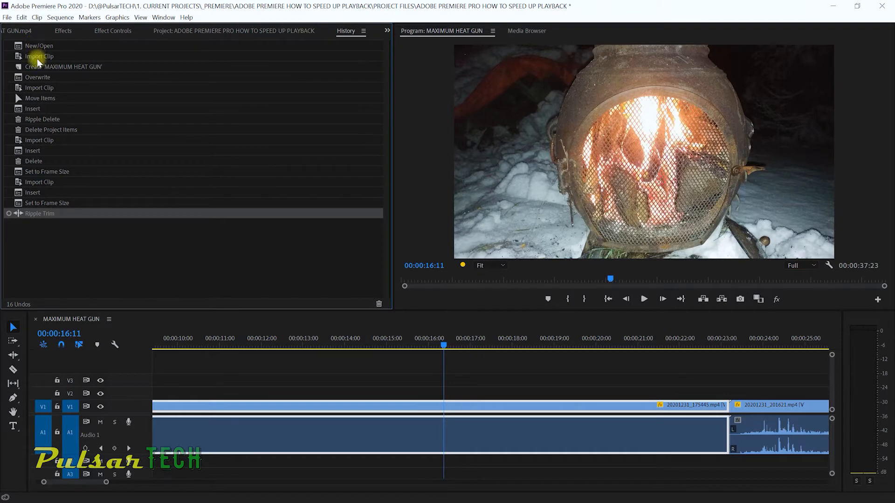
mouse_move(67, 203)
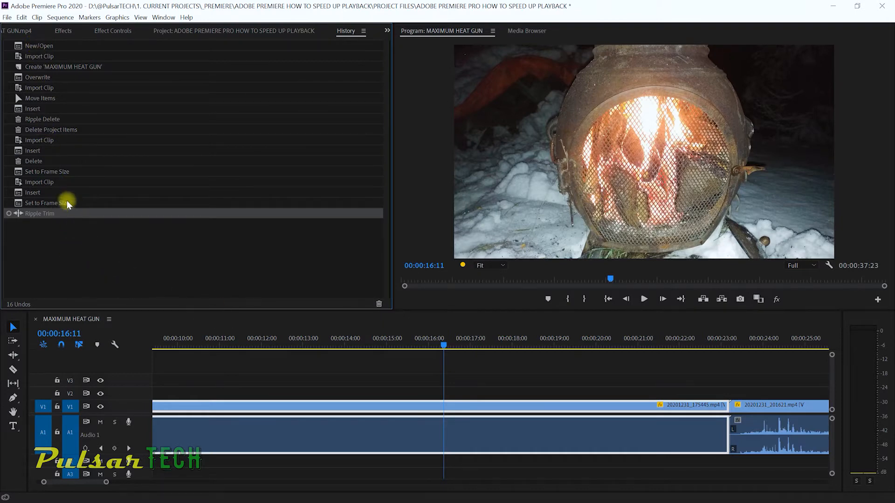
left_click(40, 182)
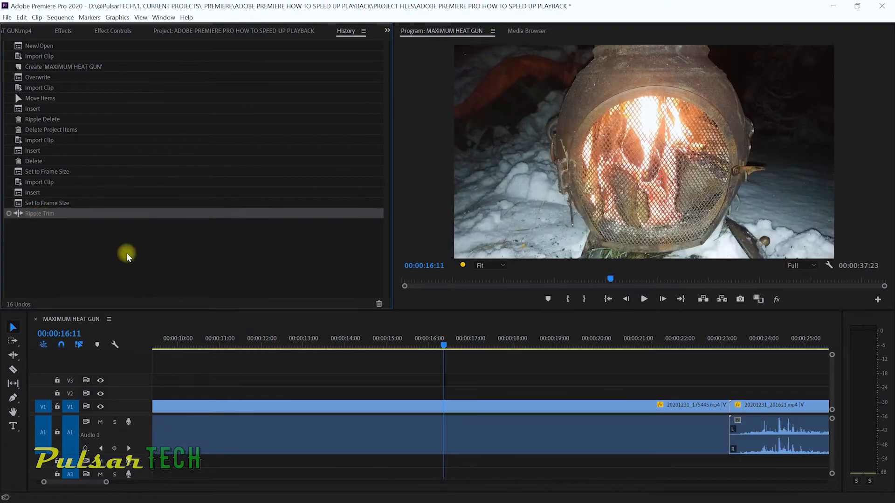
mouse_move(131, 267)
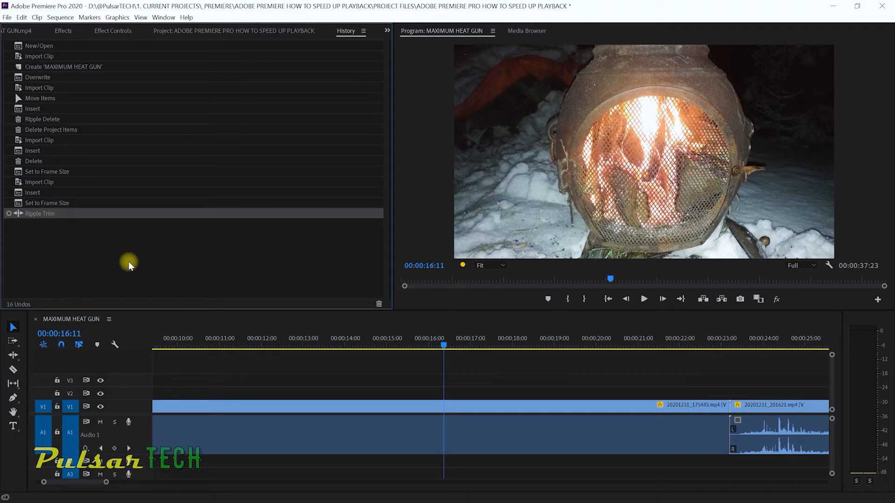
mouse_move(249, 256)
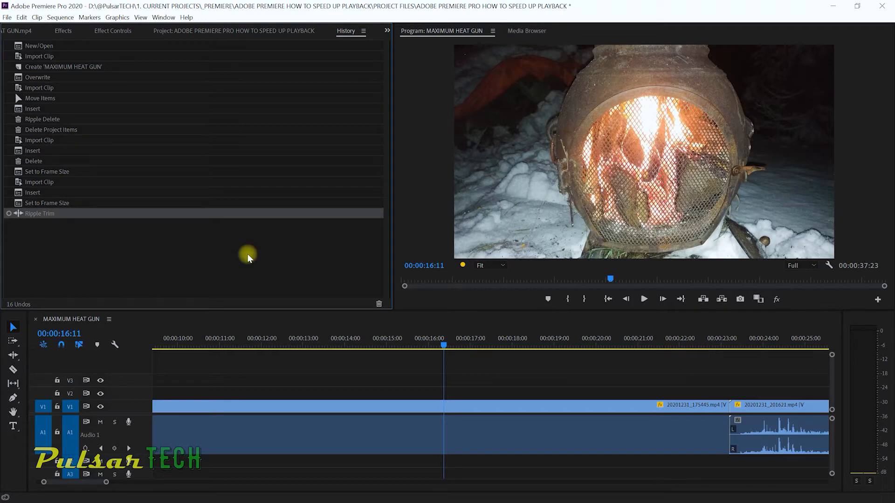
mouse_move(365, 46)
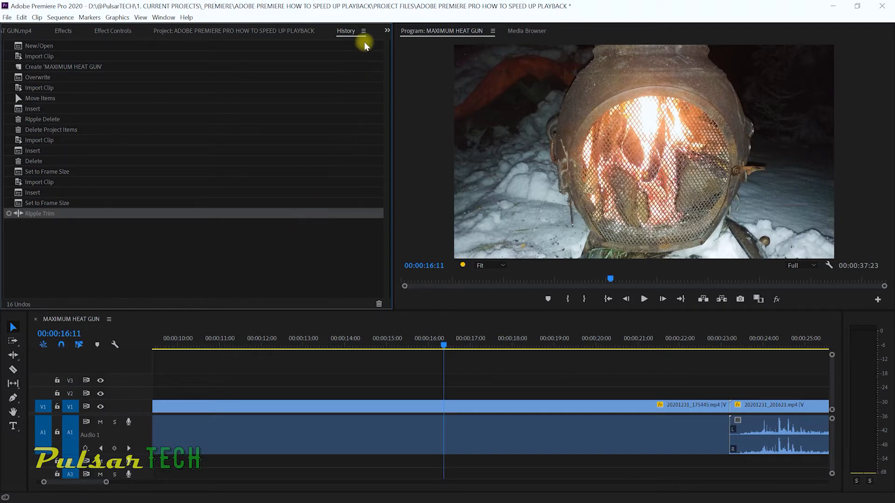
Set History States to 200 in the History panel's Settings dialog and confirm with OK
left_click(362, 30)
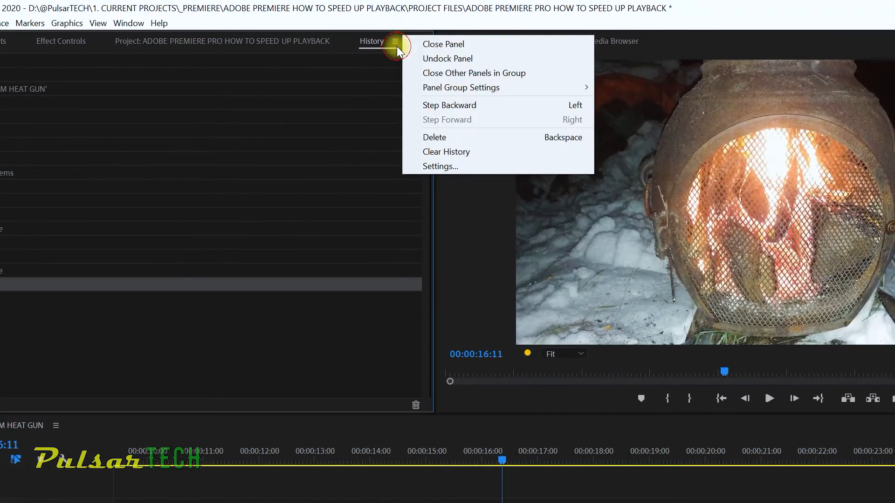
left_click(440, 166)
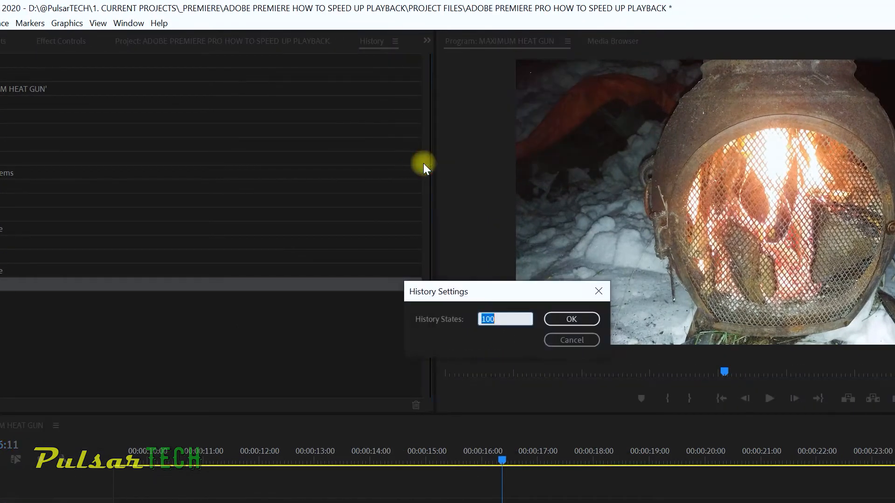
mouse_move(420, 324)
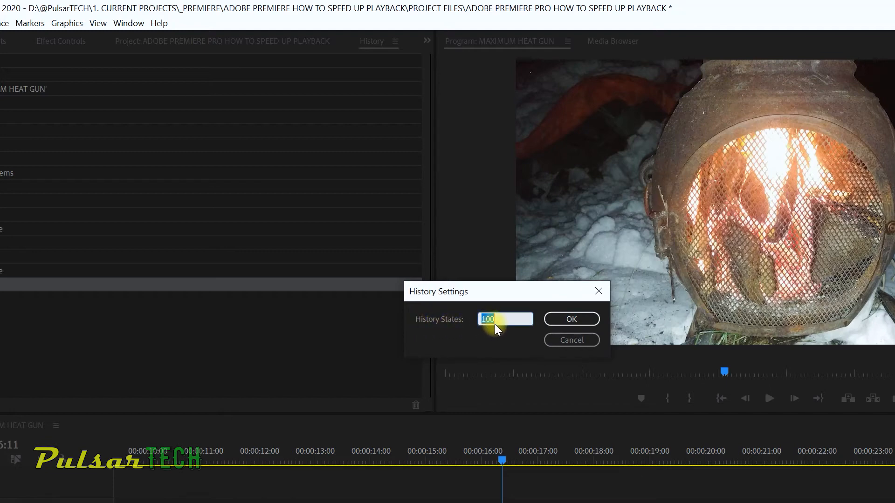
type("200")
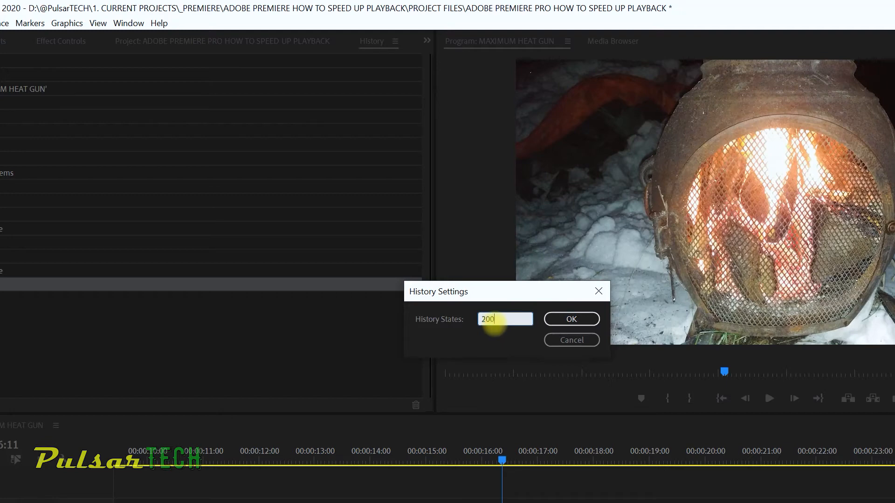
left_click(572, 319)
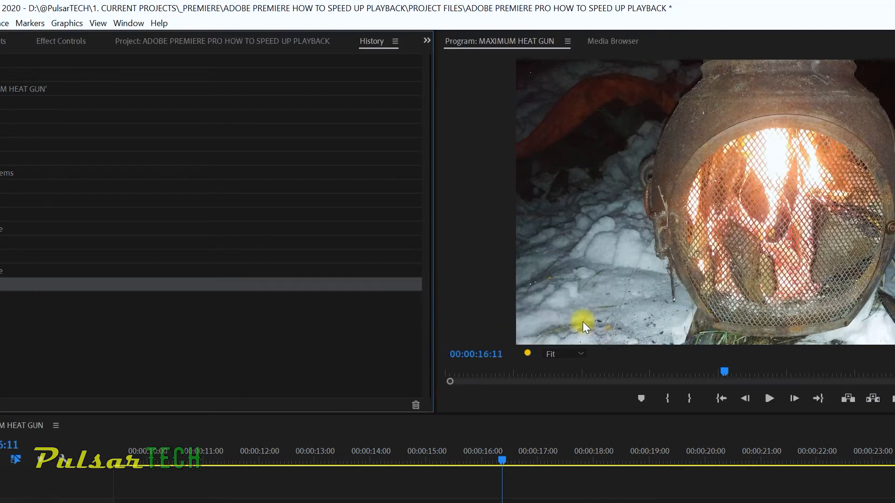
left_click(395, 42)
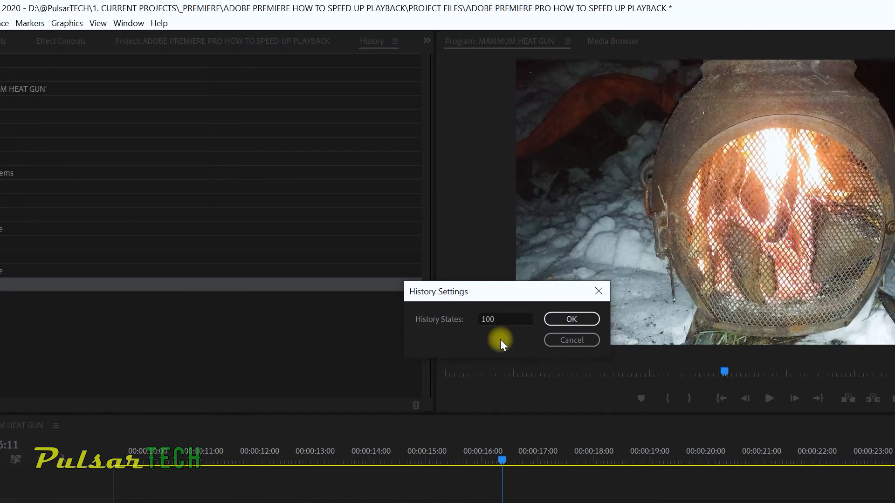
mouse_move(491, 354)
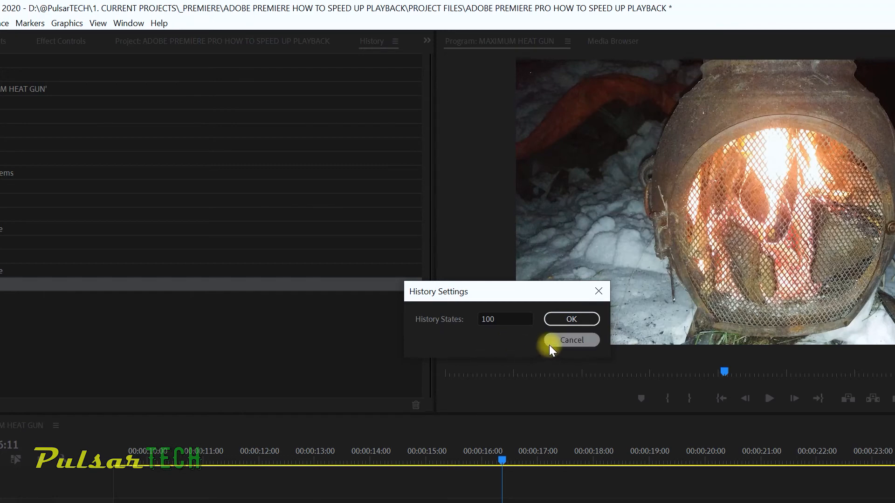
mouse_move(496, 338)
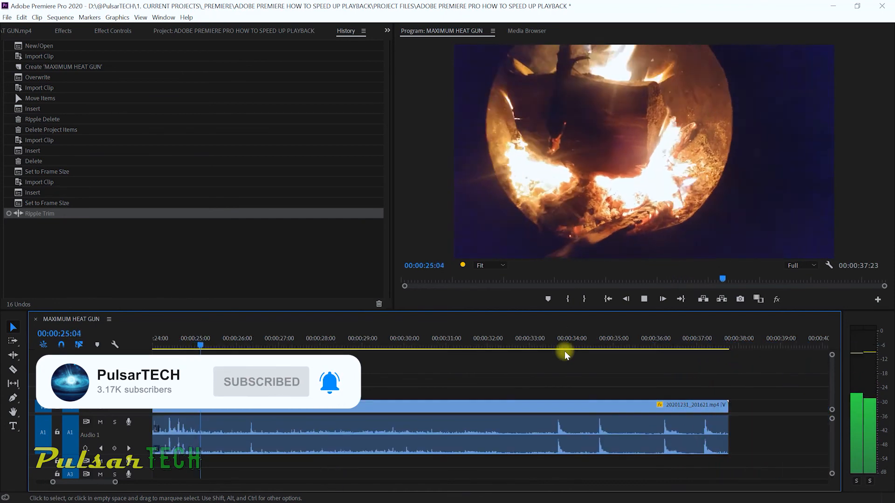
left_click(285, 345)
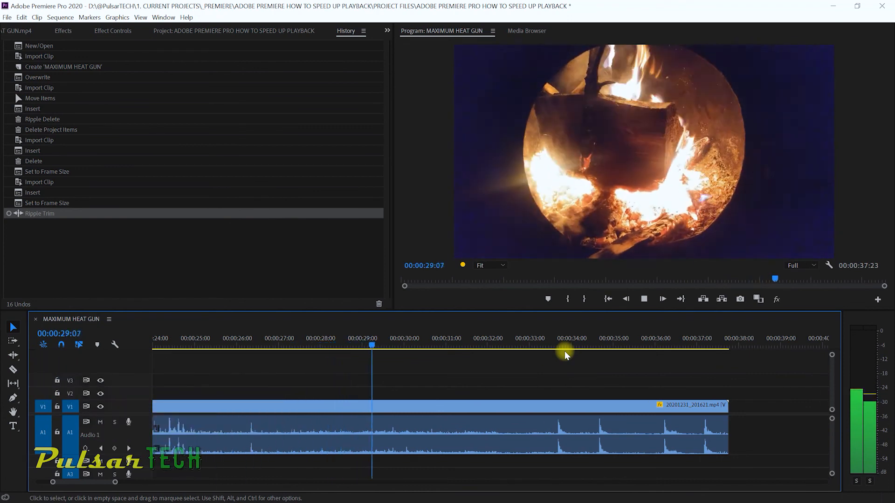
left_click(455, 345)
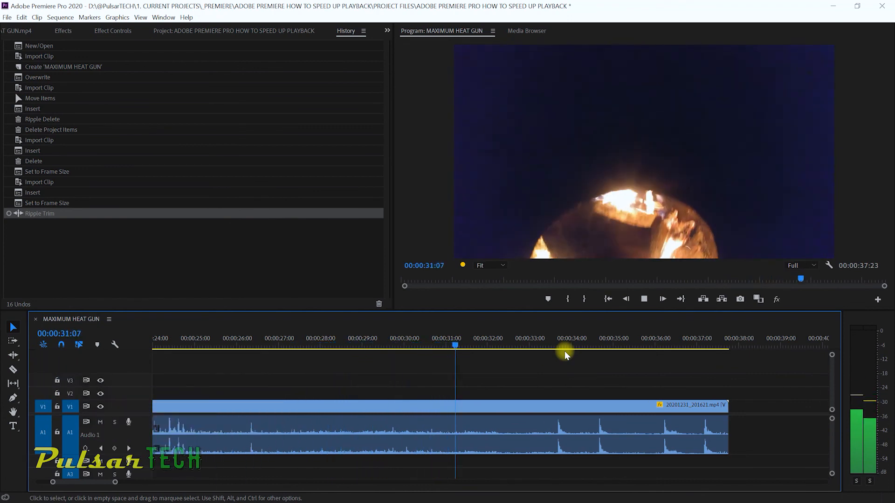